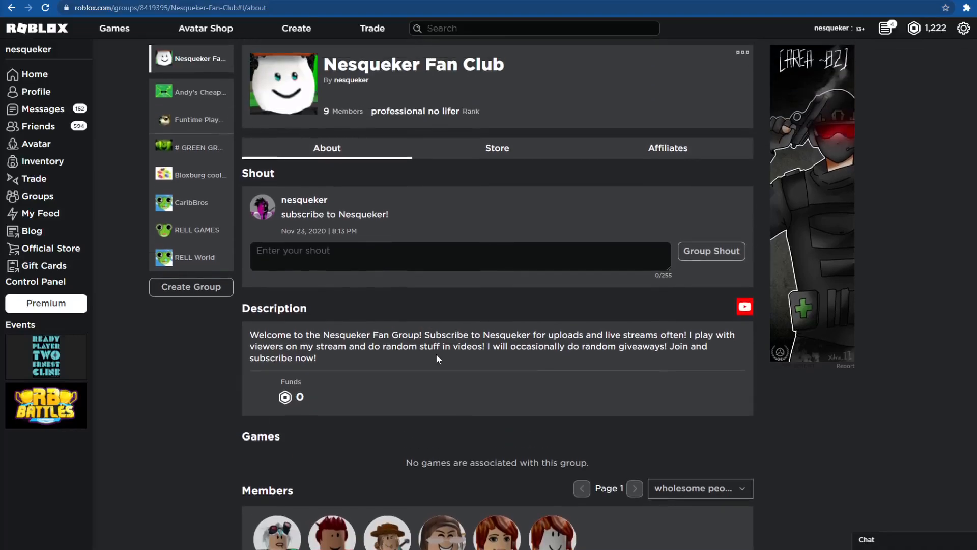
pyautogui.moveTo(539, 308)
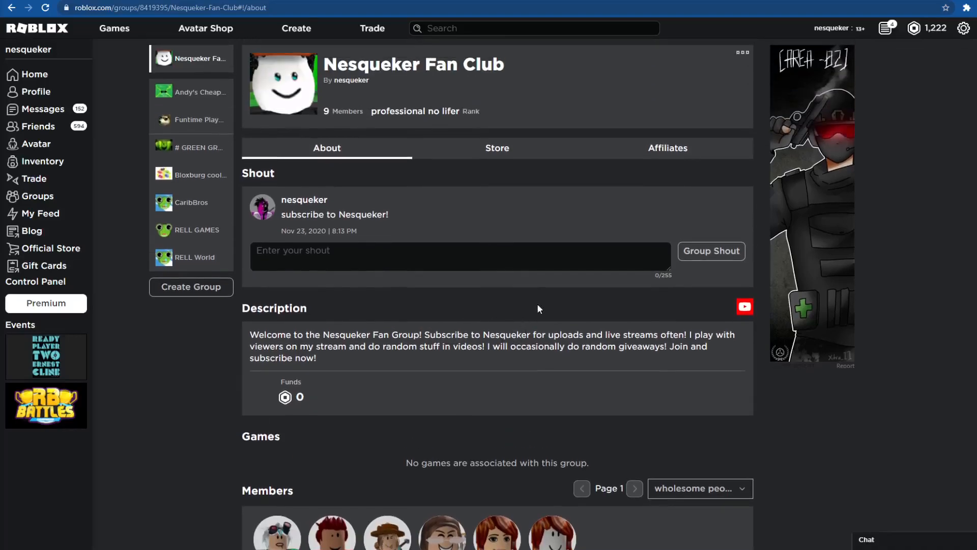
pyautogui.scroll(-3)
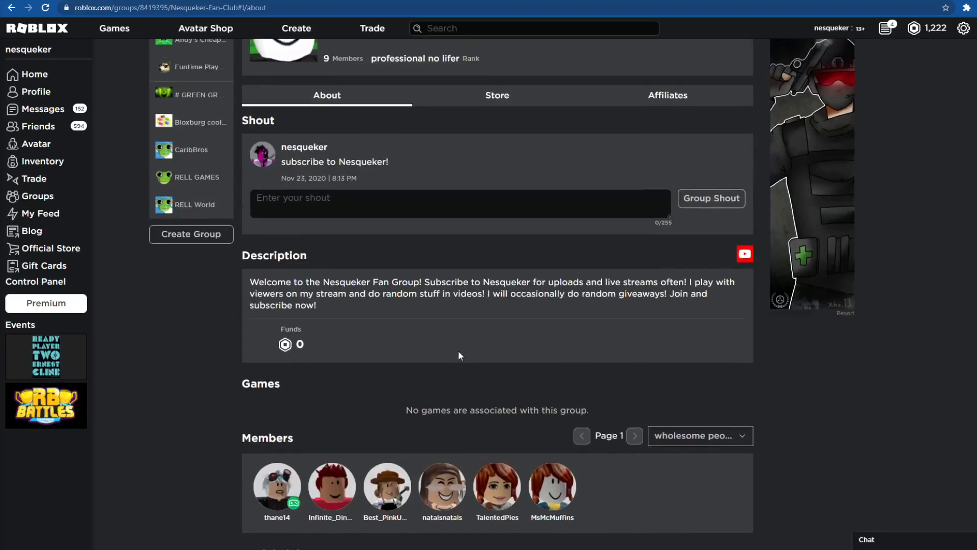
pyautogui.moveTo(461, 331)
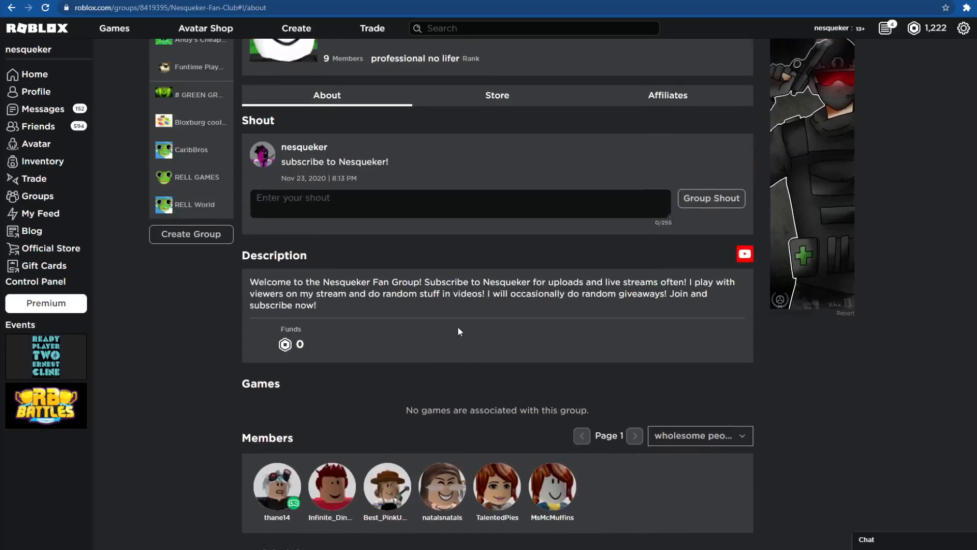
pyautogui.scroll(-3)
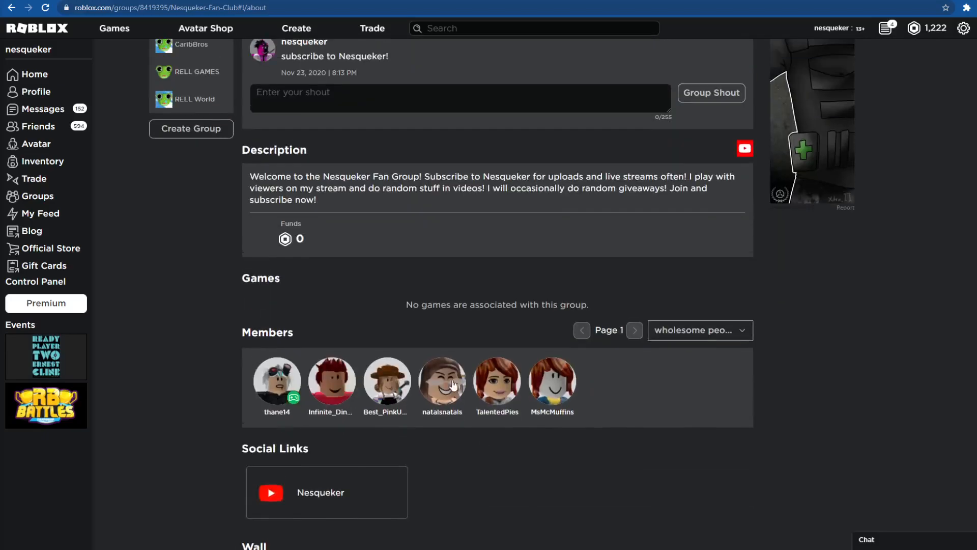
pyautogui.moveTo(471, 199)
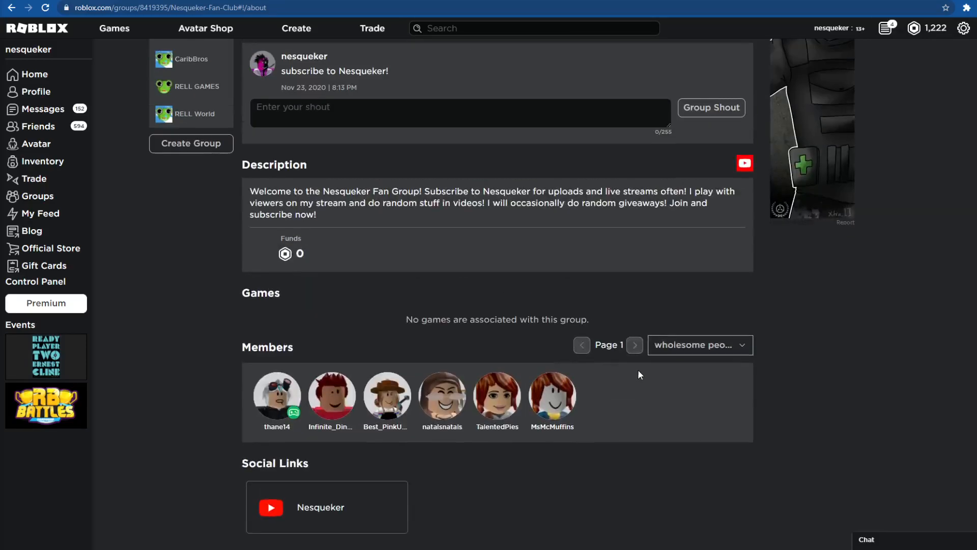
pyautogui.scroll(3)
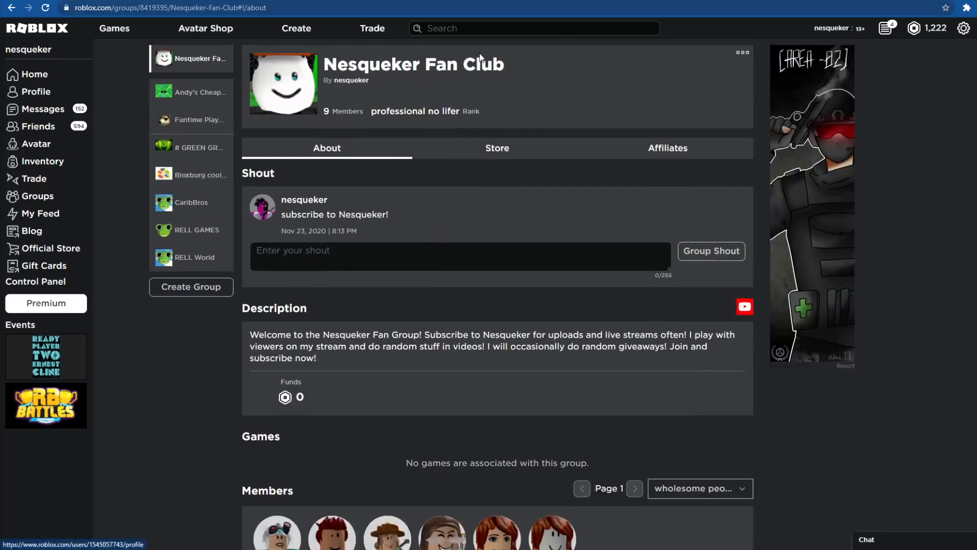
pyautogui.moveTo(448, 295)
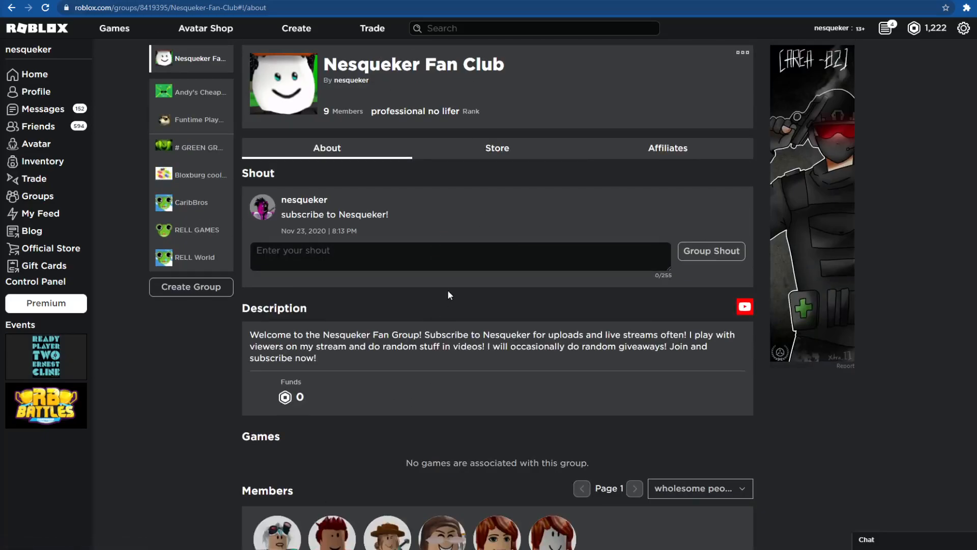
pyautogui.scroll(-3)
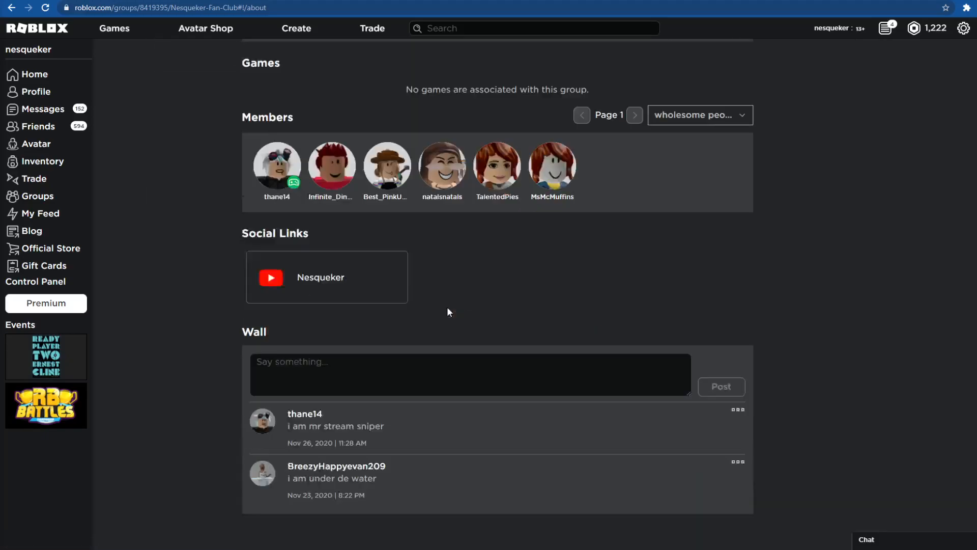
pyautogui.scroll(3)
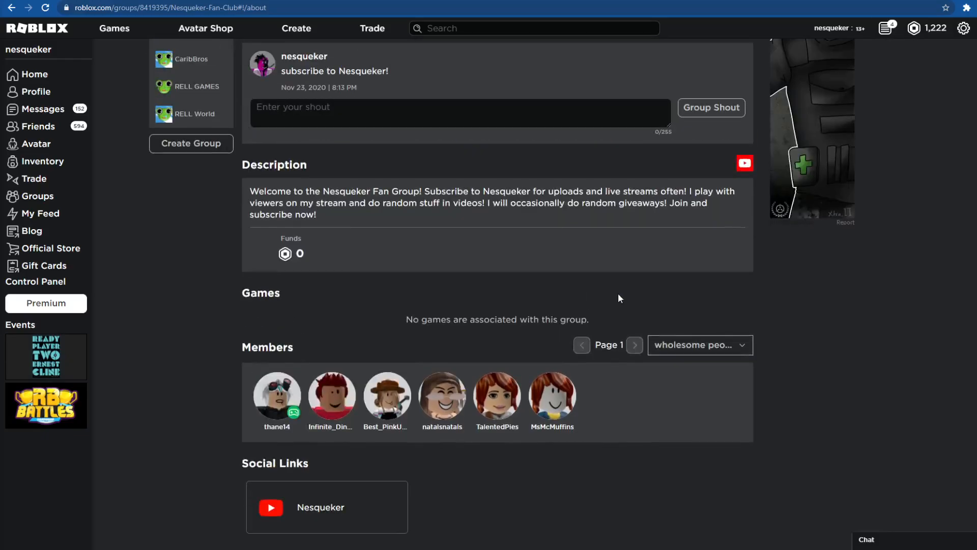
pyautogui.scroll(3)
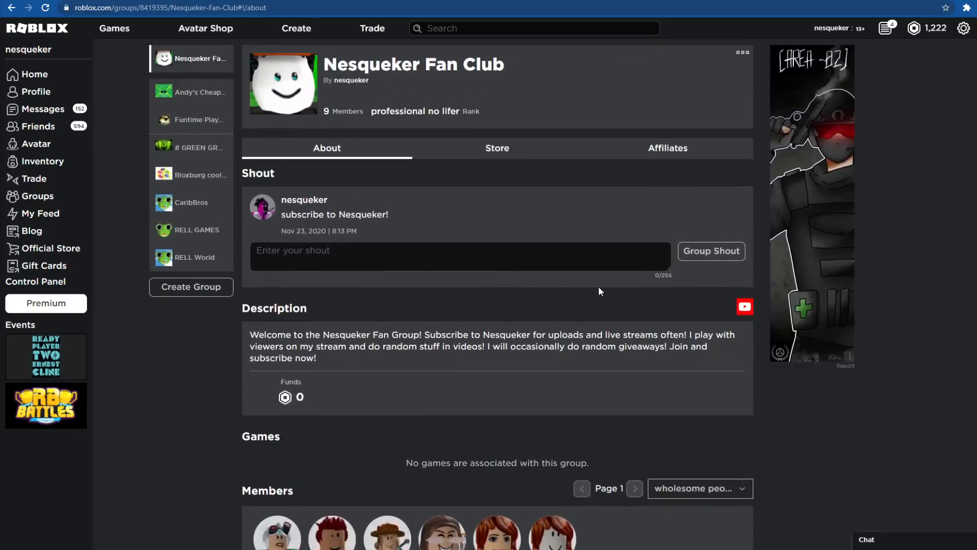